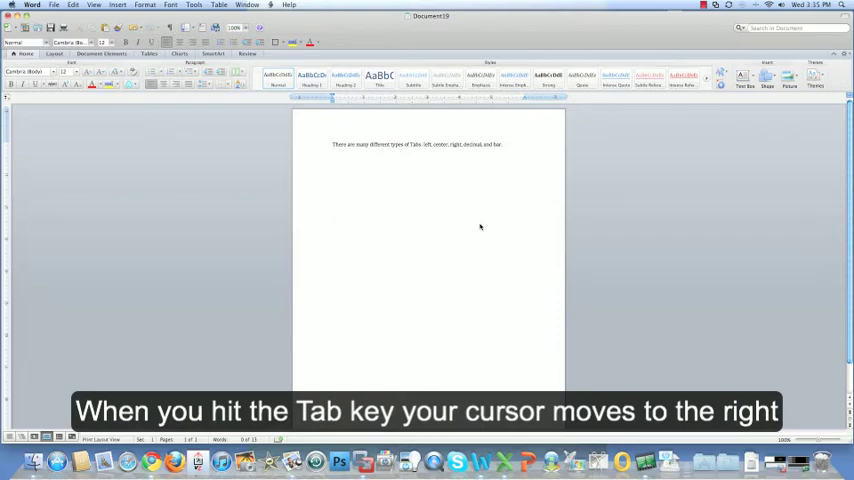
Step: Choose the left tab type from the ruler's tab selector and tab the blank line to the stop
click(332, 144)
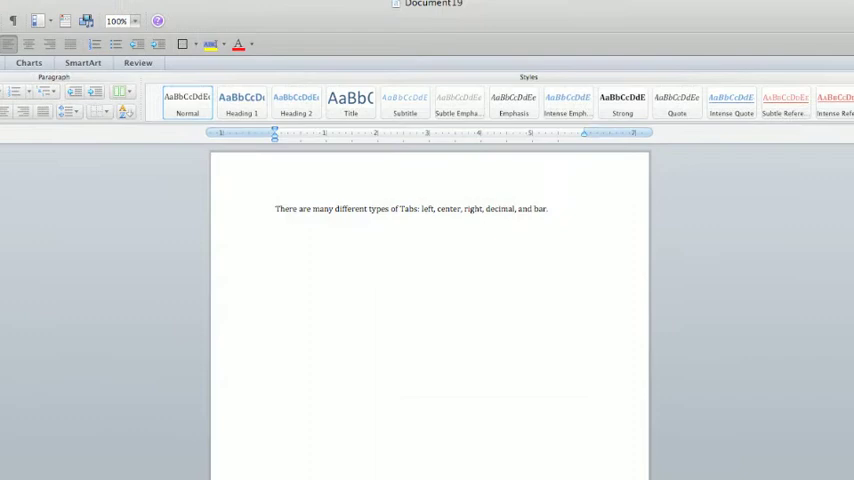
click(274, 208)
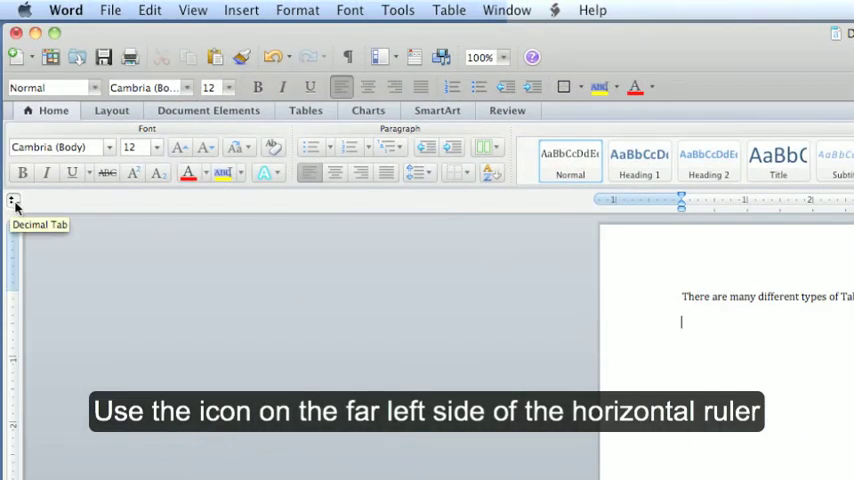
click(14, 200)
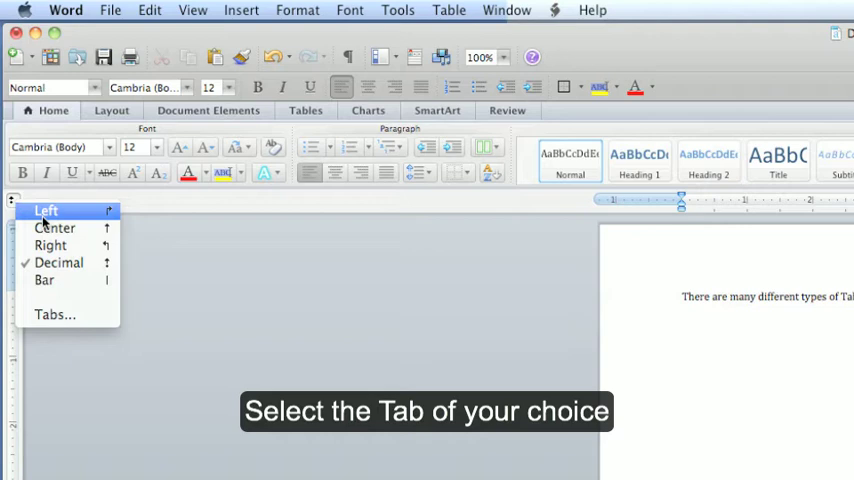
click(46, 210)
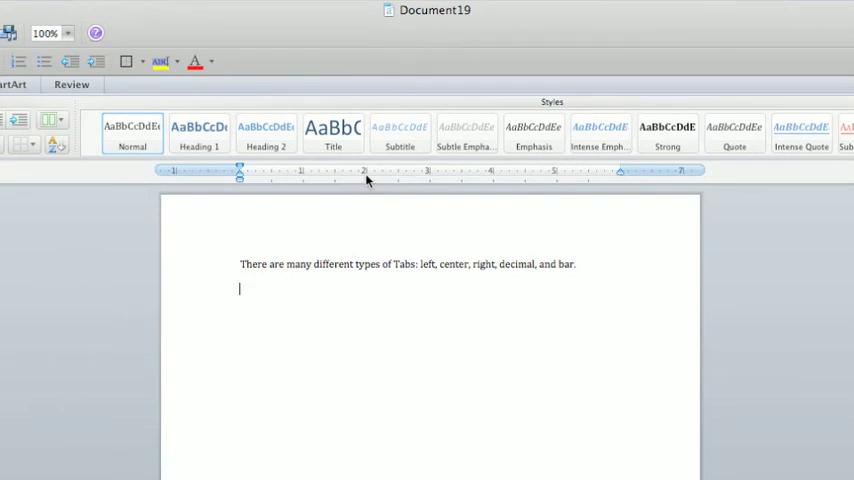
key(Tab)
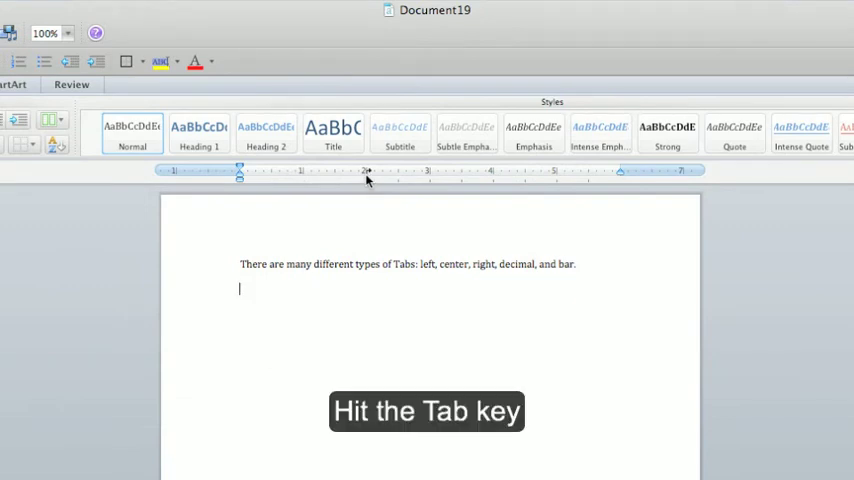
key(Tab)
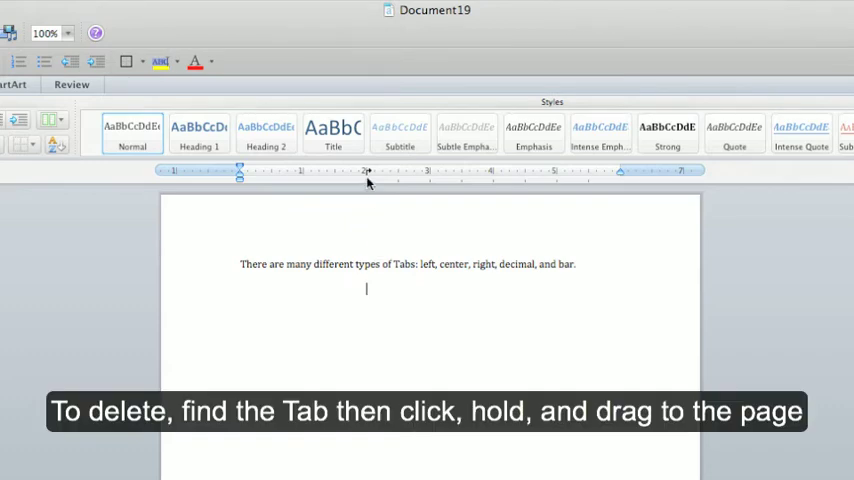
mouse_move(366, 172)
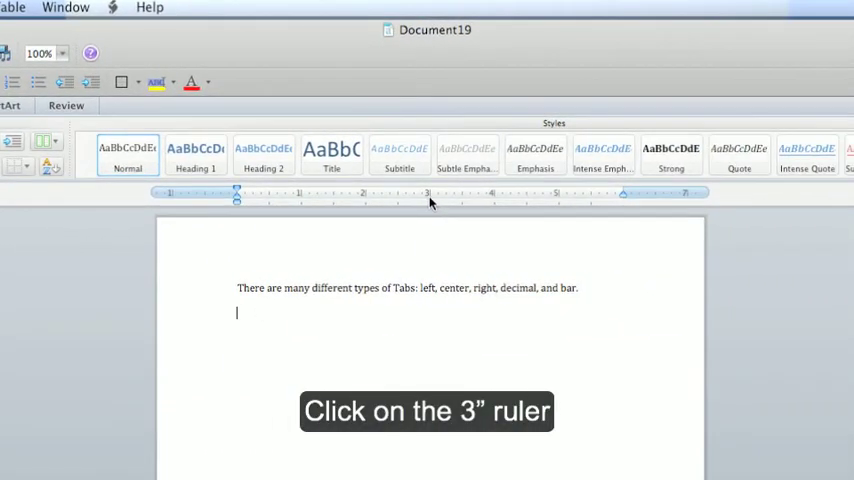
Step: Place a center tab stop at 3 inches and write 'This tutorial shows how to use tabs!', then pick the right tab type
click(428, 194)
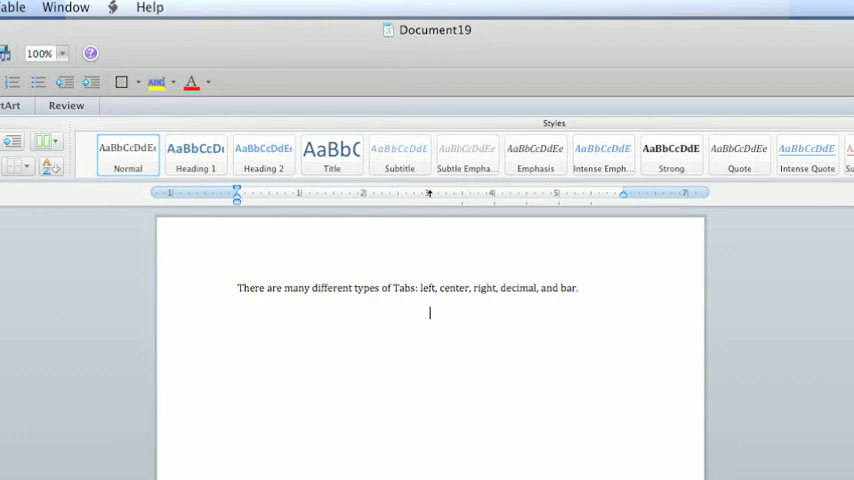
text(This tutorial)
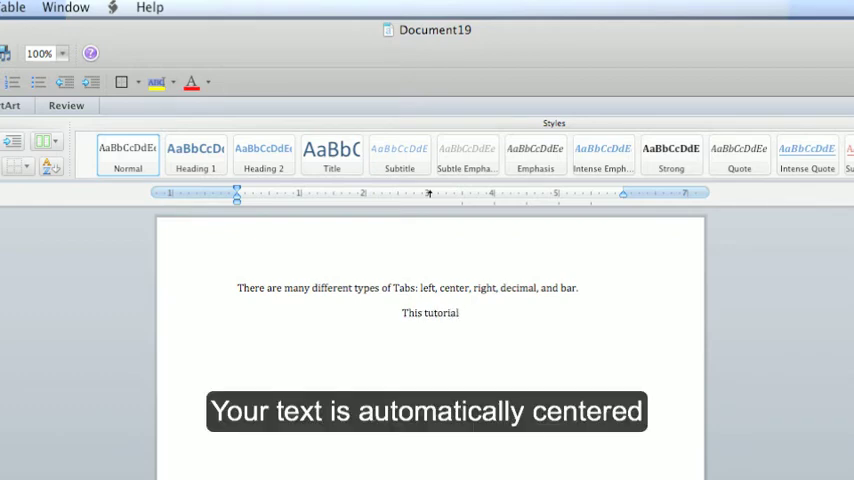
text(shows)
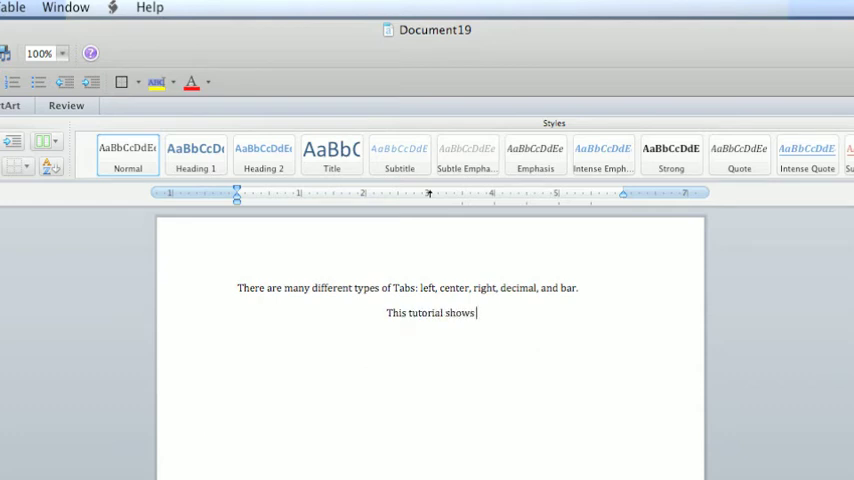
text(how to us)
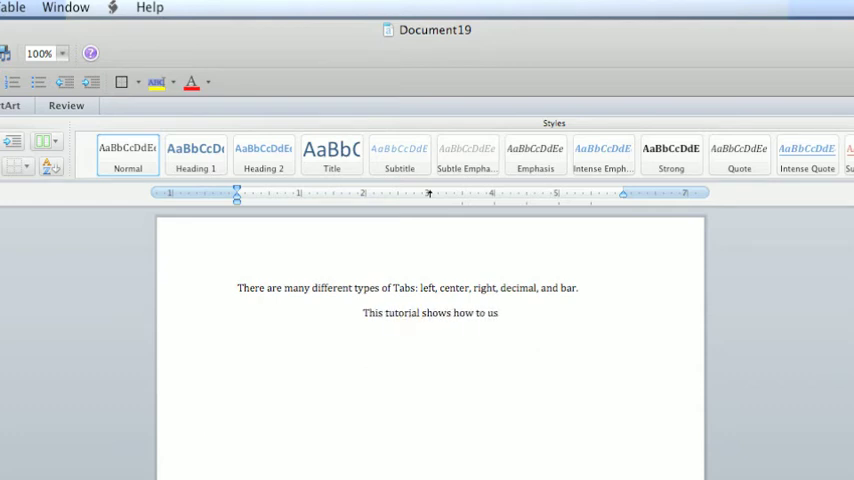
text(e tabs!)
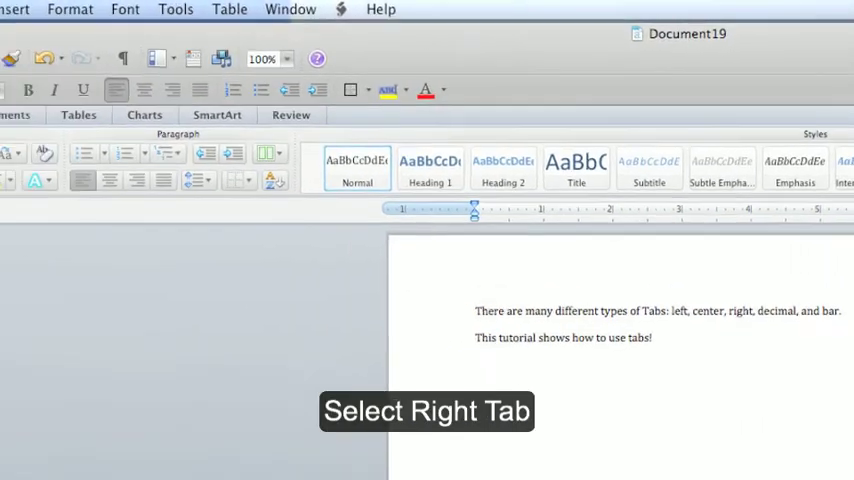
click(14, 228)
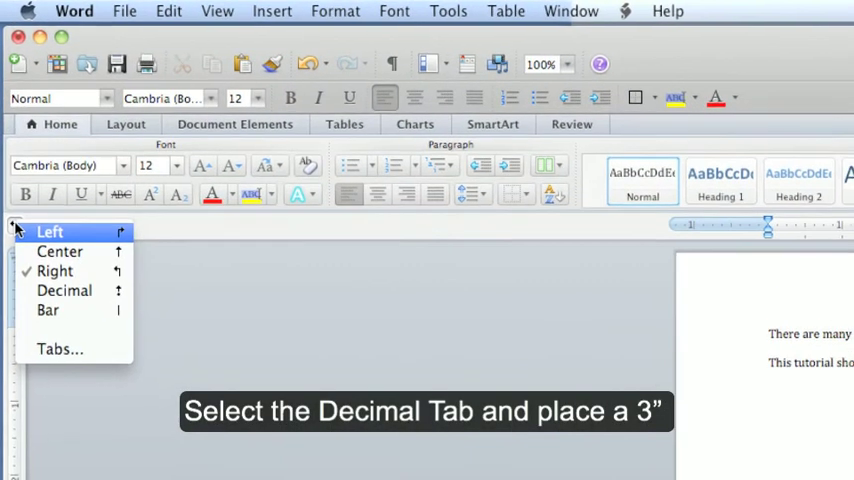
Step: Decimal-align .33, 3.33, 33.33 and 333.333 at 3 inches, then choose the bar tab type
click(64, 290)
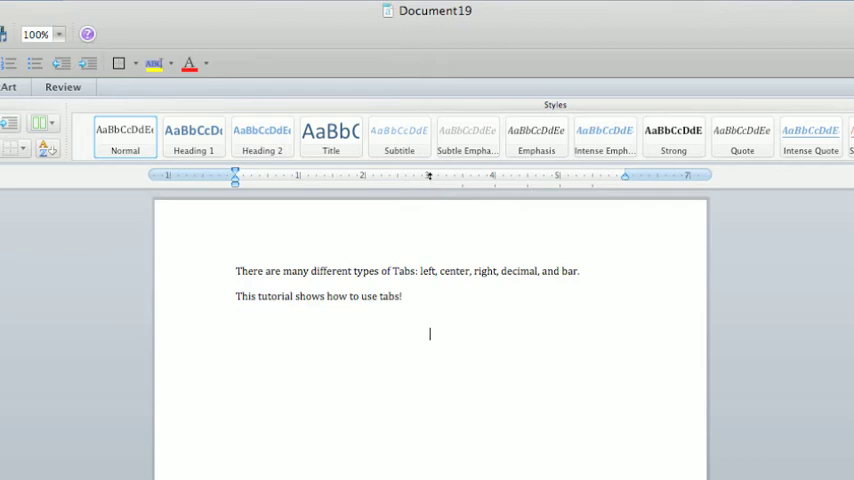
text(.33)
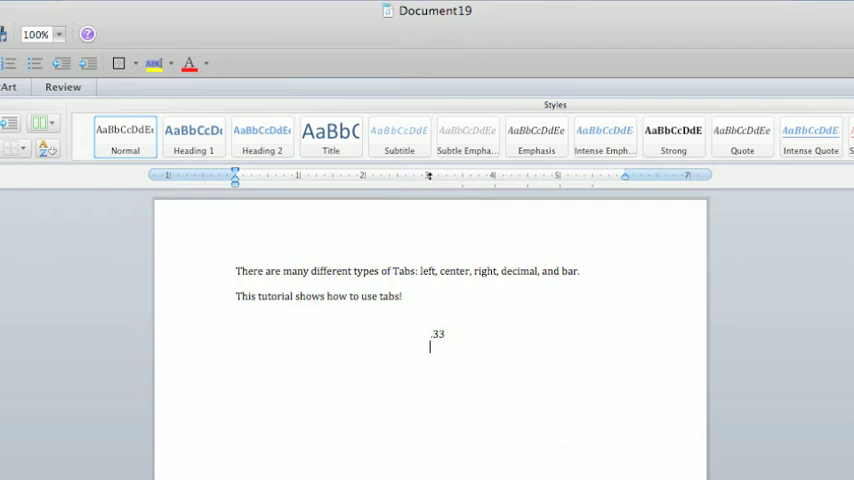
text(3.33)
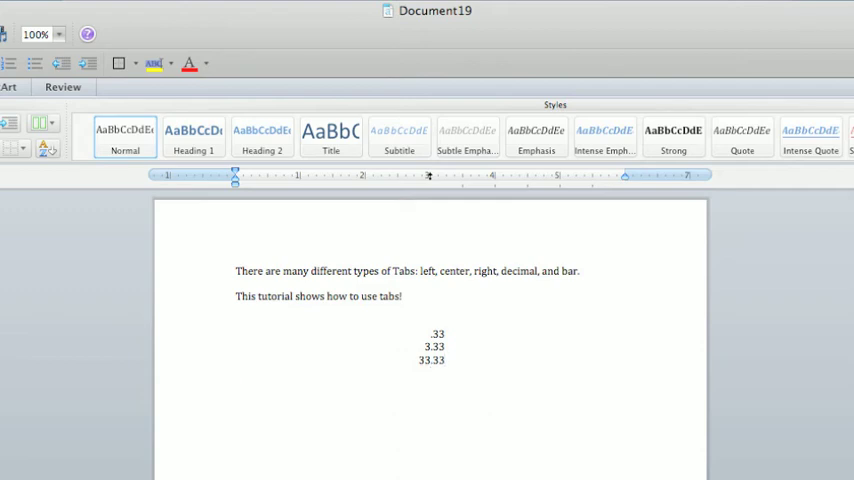
text(333.333)
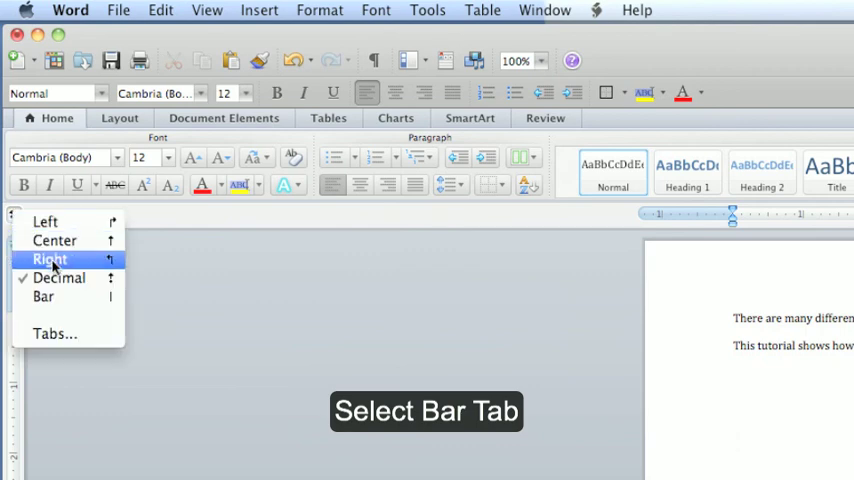
click(44, 296)
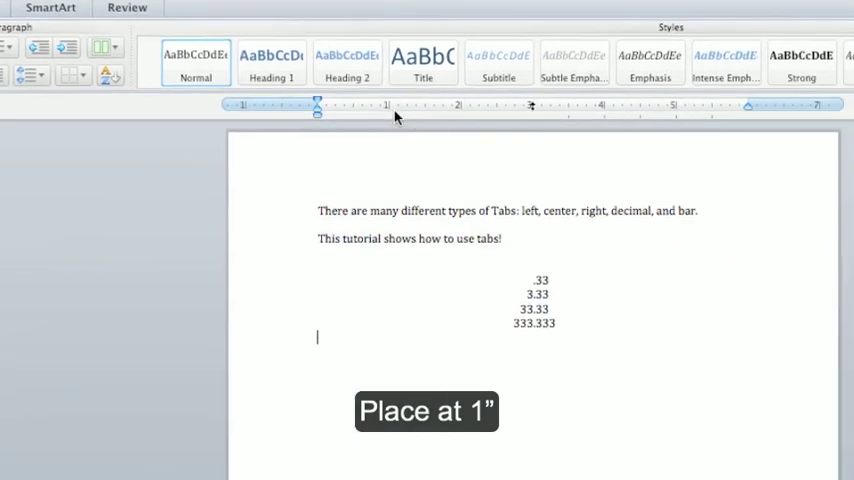